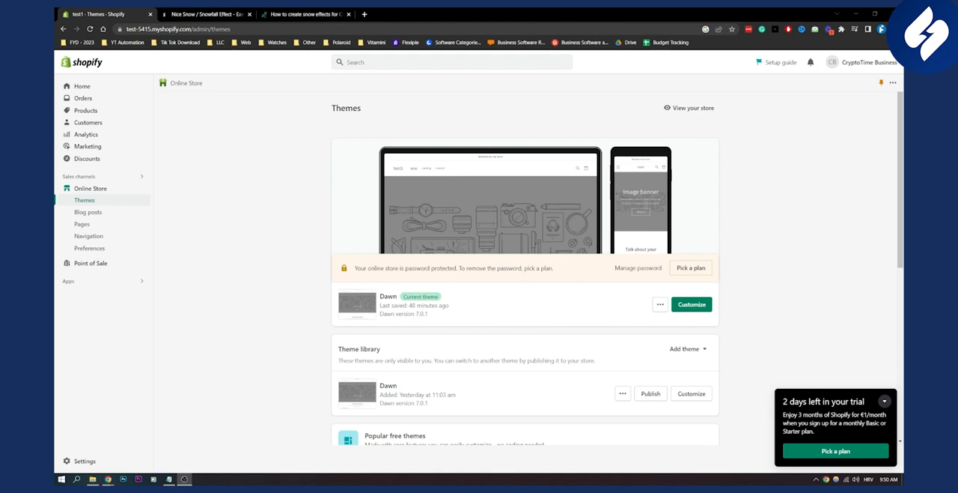
mouse_move(757, 338)
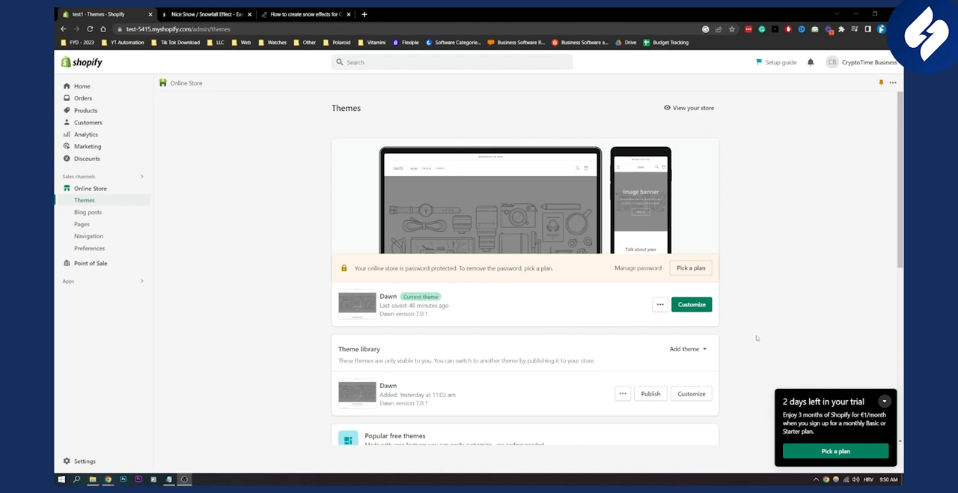
Duplicate the unpublished Dawn theme from its options menu in the theme library.
scroll("down", 3)
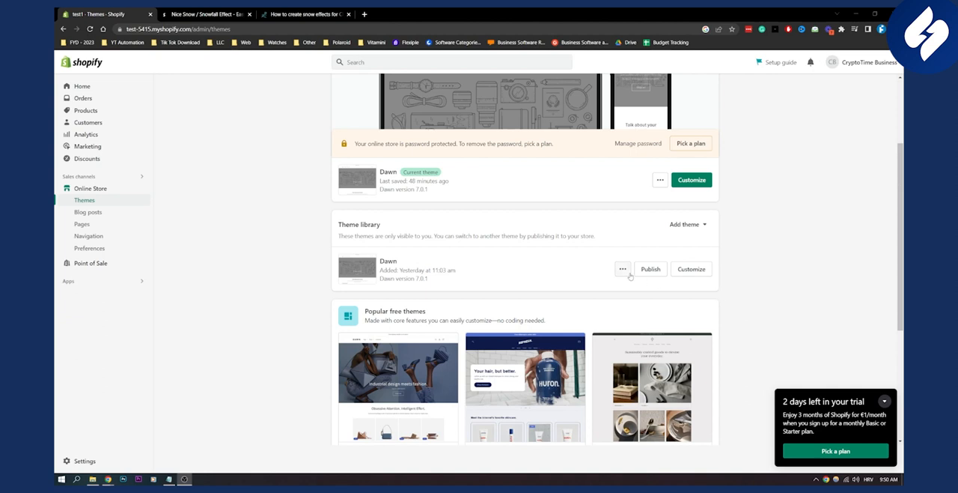
left_click(622, 269)
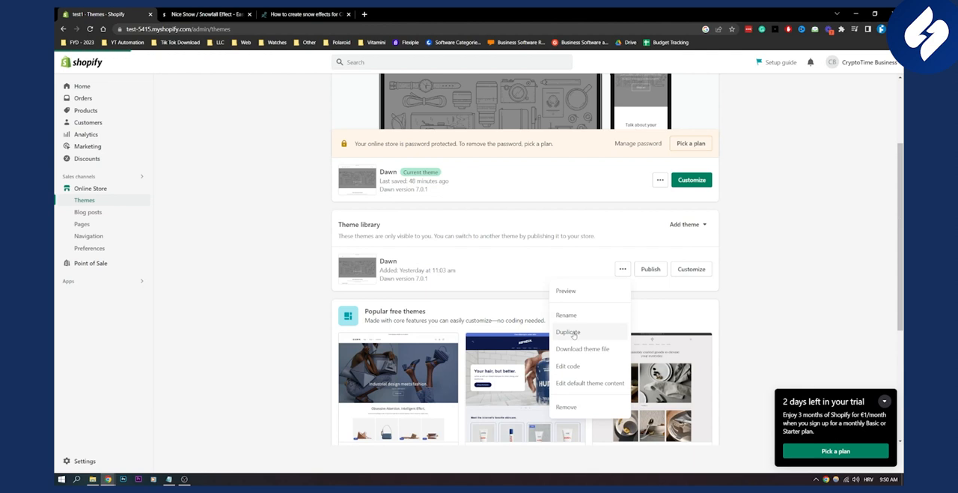
left_click(568, 332)
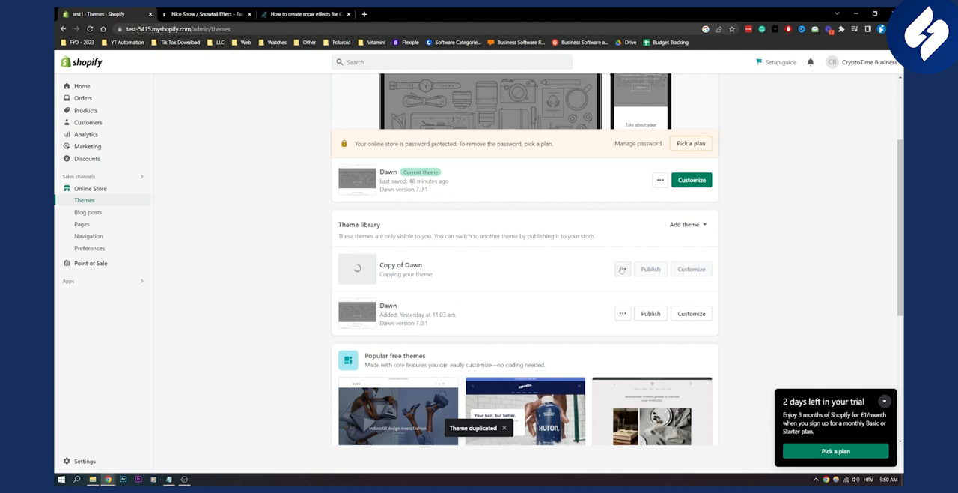
Rename 'Copy of Dawn' to 'Christmas Theme' and save the new name.
left_click(622, 269)
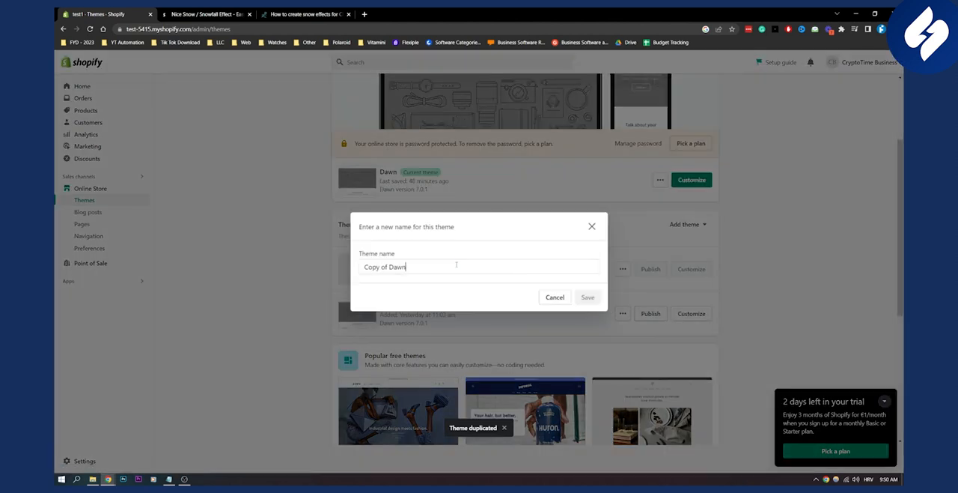
type("Cr")
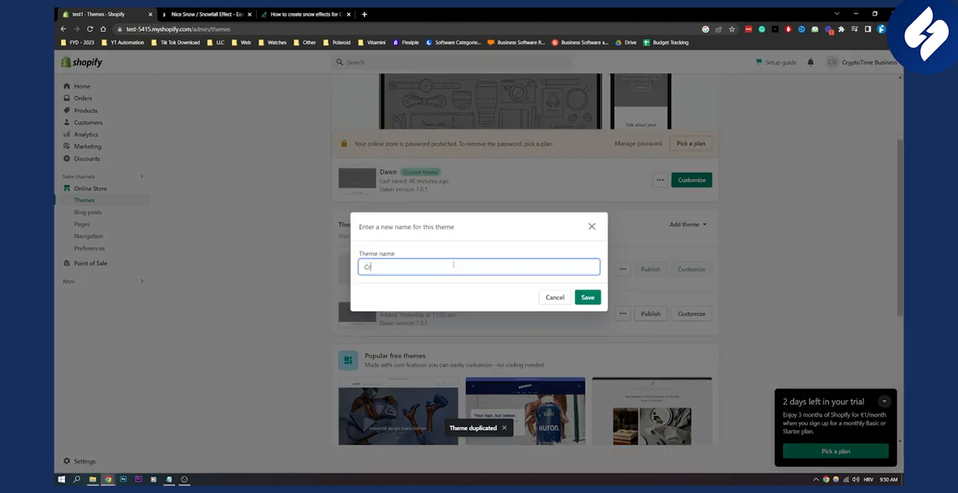
type("Christmas Th")
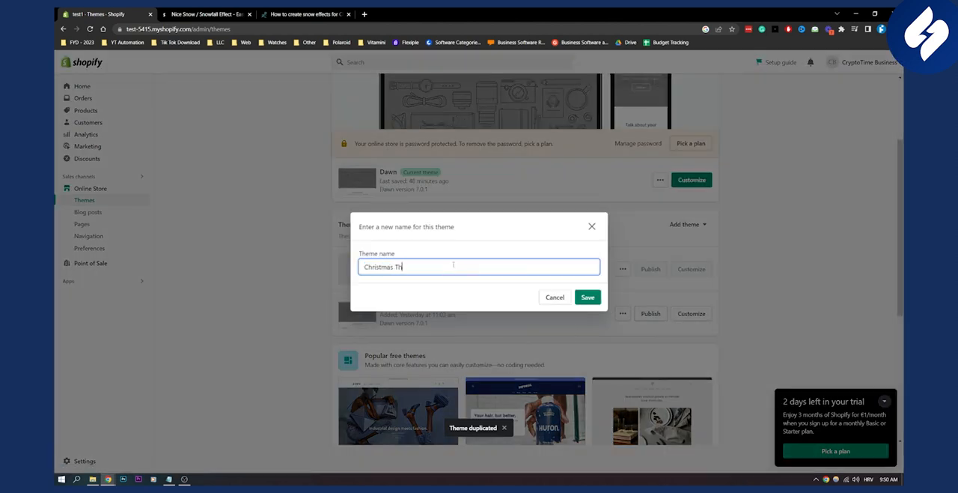
left_click(588, 297)
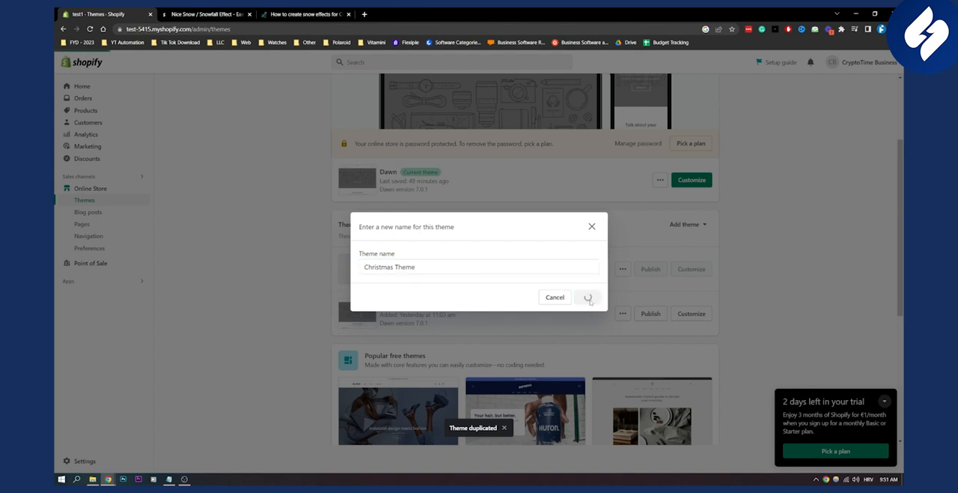
left_click(588, 297)
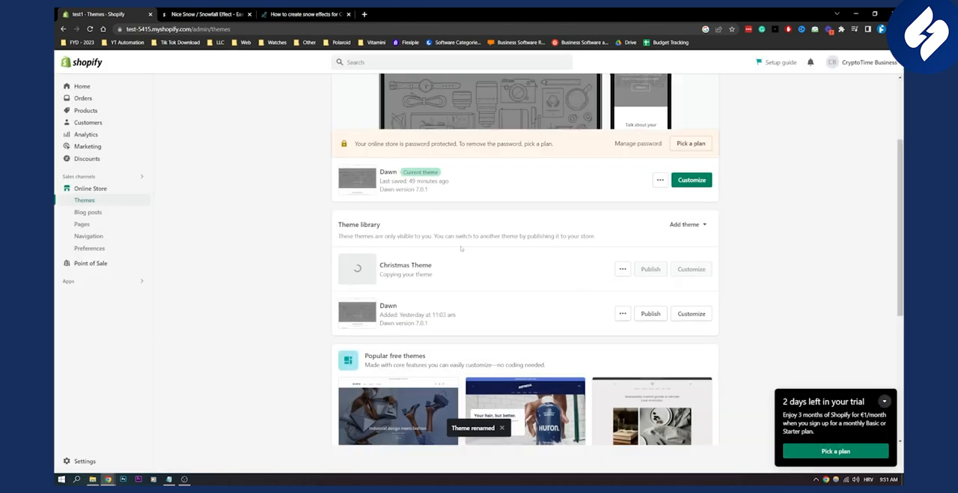
Switch to the Scrowp forum tab to read the snow-effect tutorial steps.
left_click(303, 13)
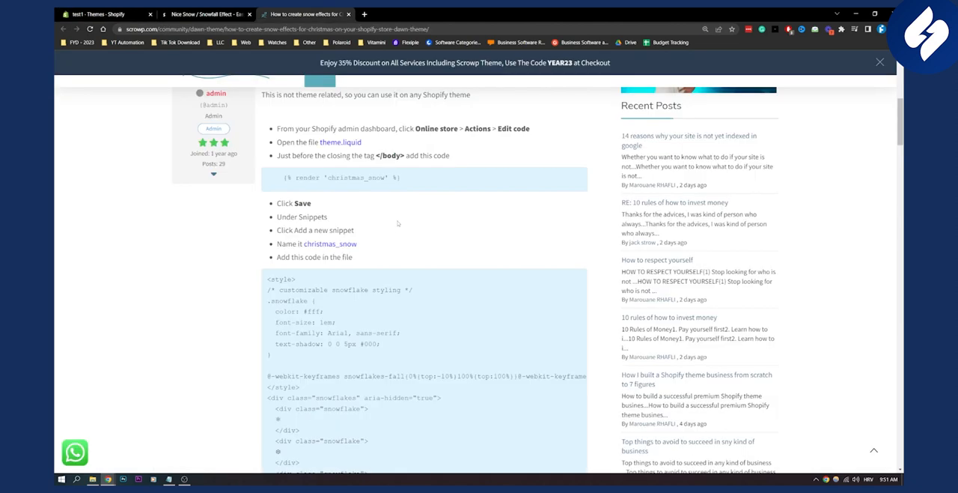
mouse_move(393, 216)
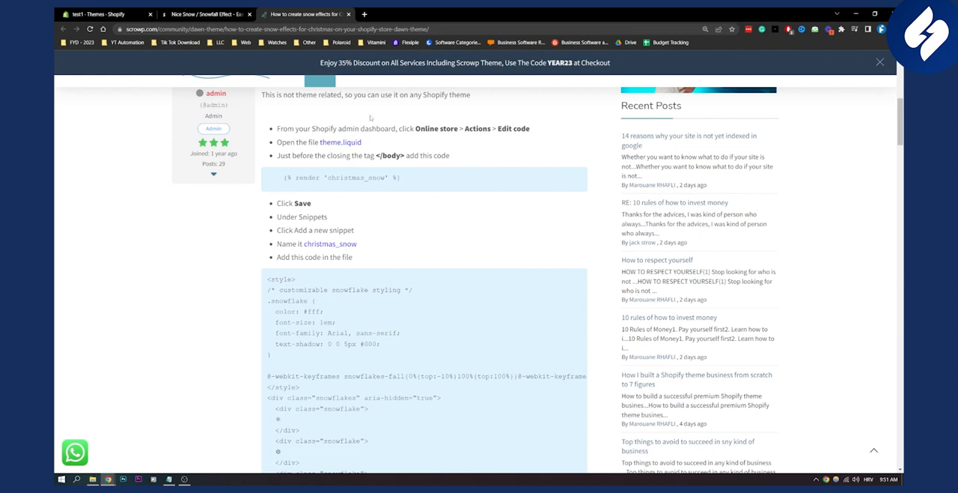
mouse_move(386, 186)
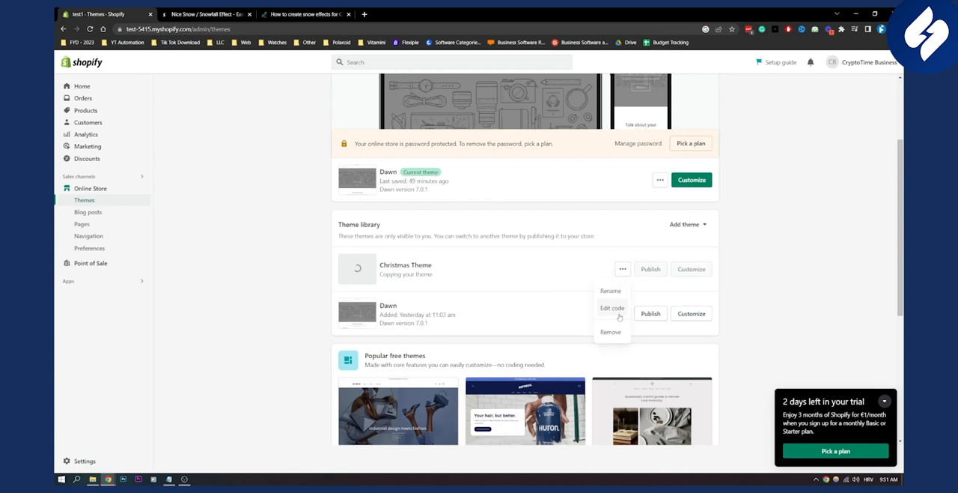
In Christmas Theme's theme.liquid, add {% render 'christmas_snow' %} before the closing body tag.
left_click(613, 308)
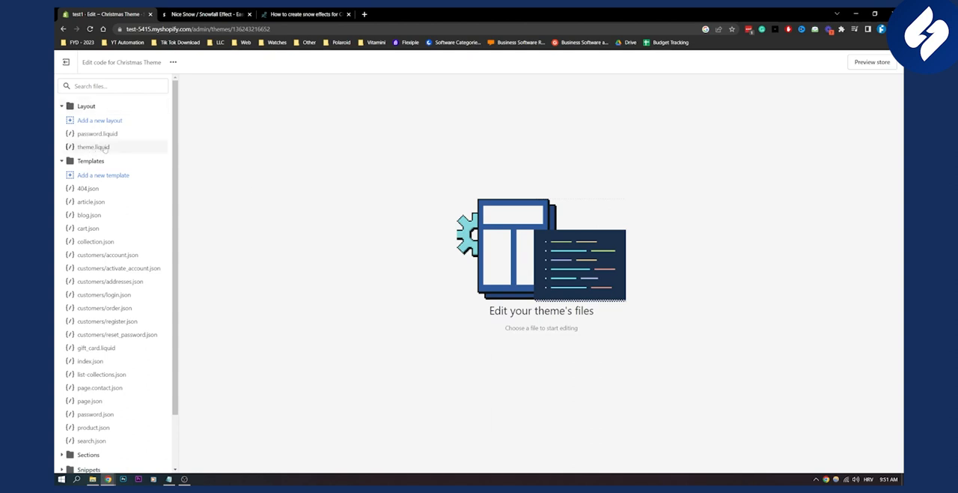
left_click(93, 147)
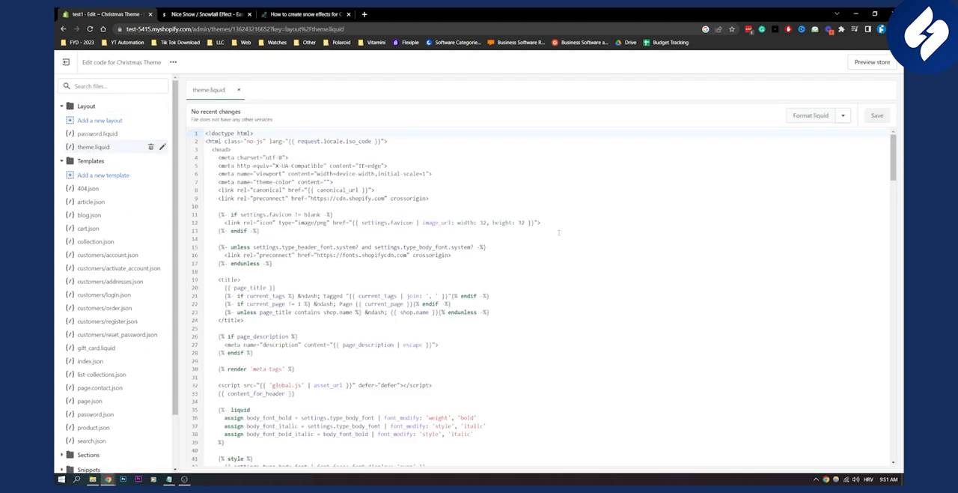
scroll("down", 3)
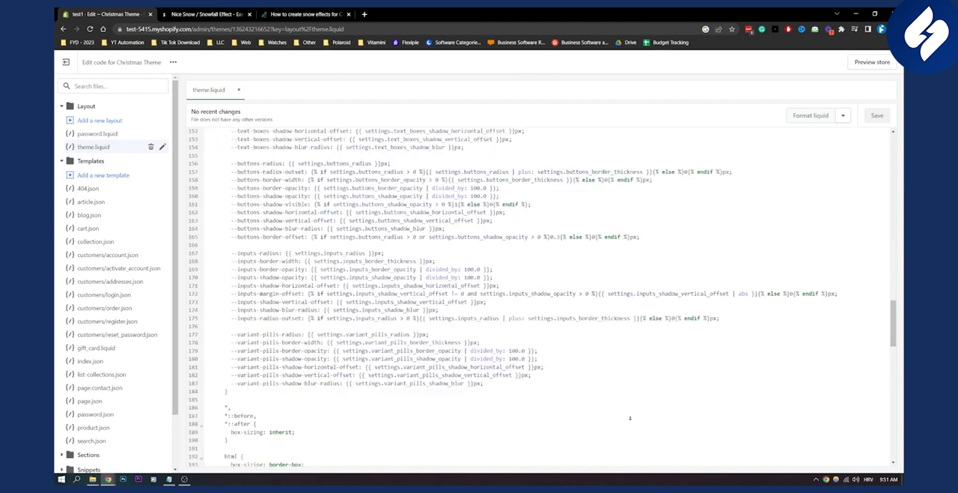
scroll("down", 3)
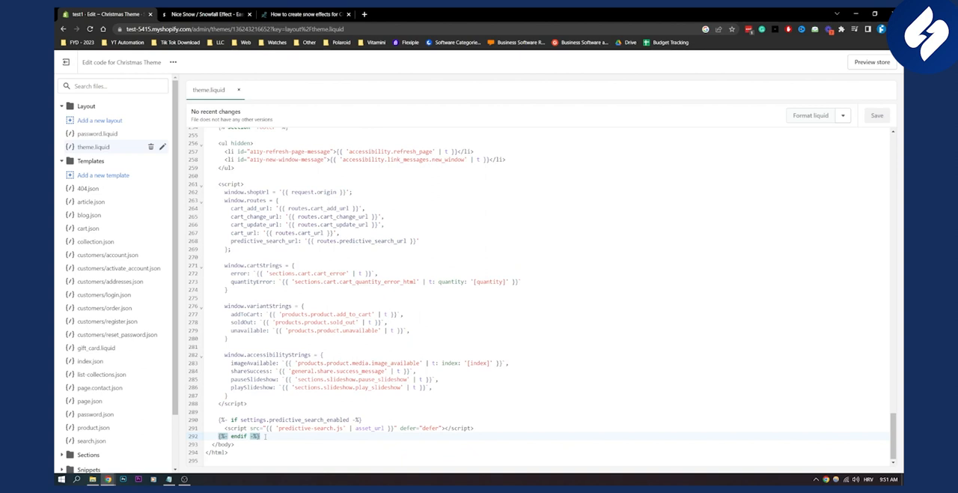
type("{% render 'christmas_snow' %}")
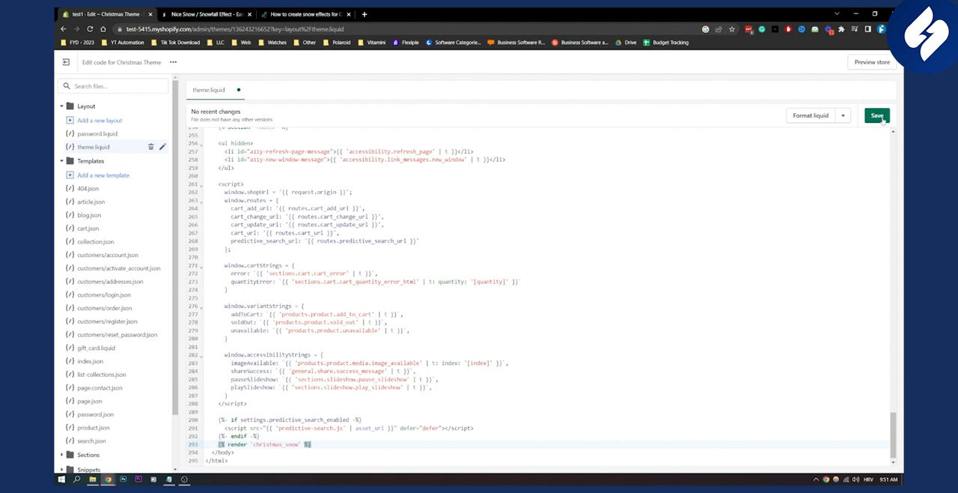
Save the edited theme.liquid and go back to the snow-effect forum tutorial.
left_click(877, 115)
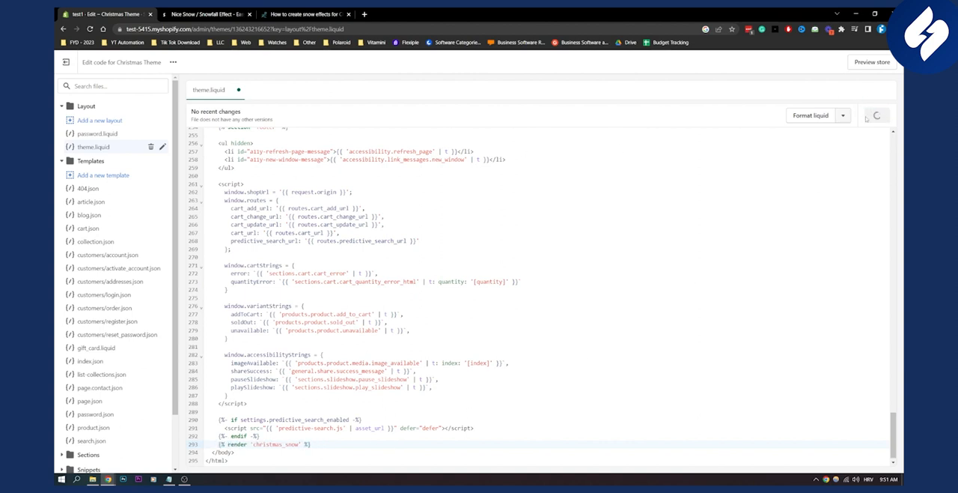
left_click(876, 114)
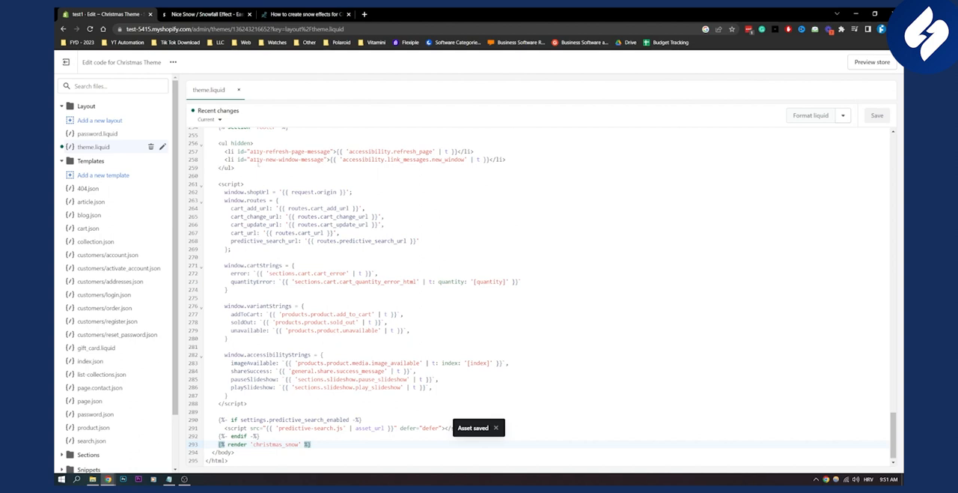
left_click(304, 14)
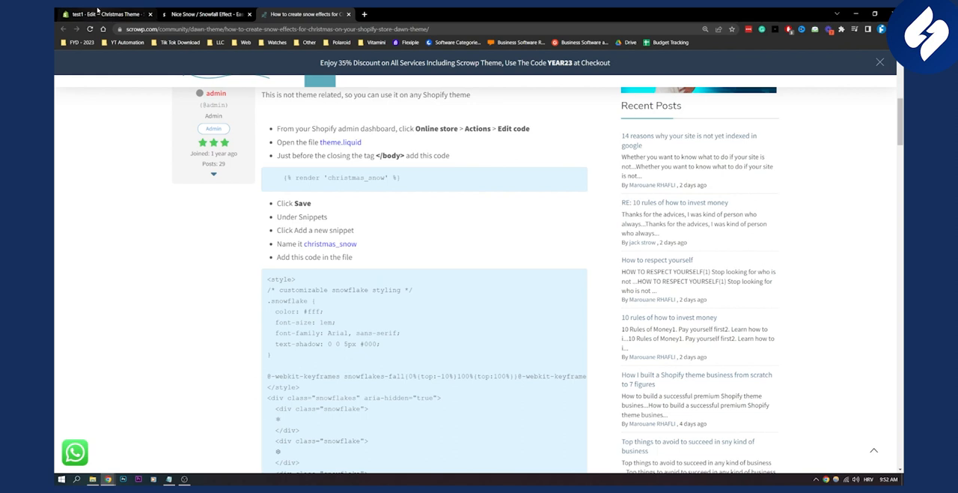
Return to the Christmas Theme code editor and open the theme's extra options menu.
left_click(105, 14)
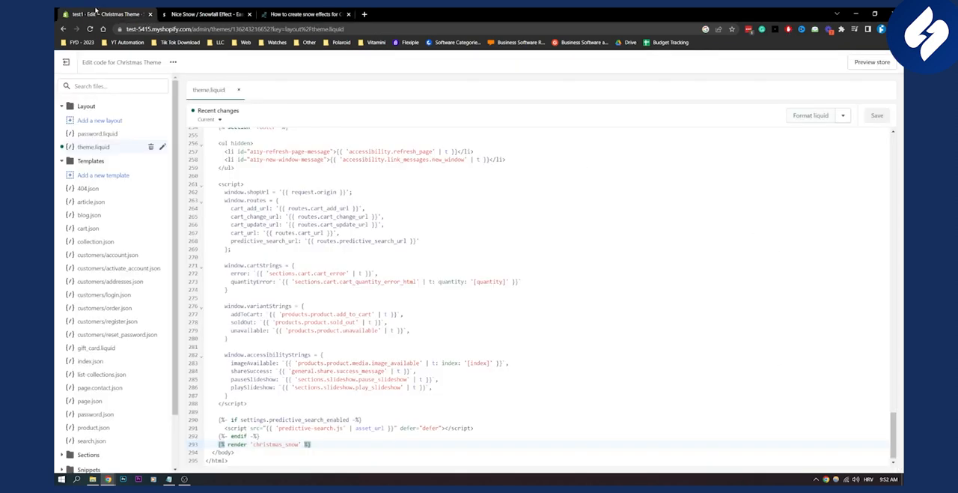
mouse_move(114, 191)
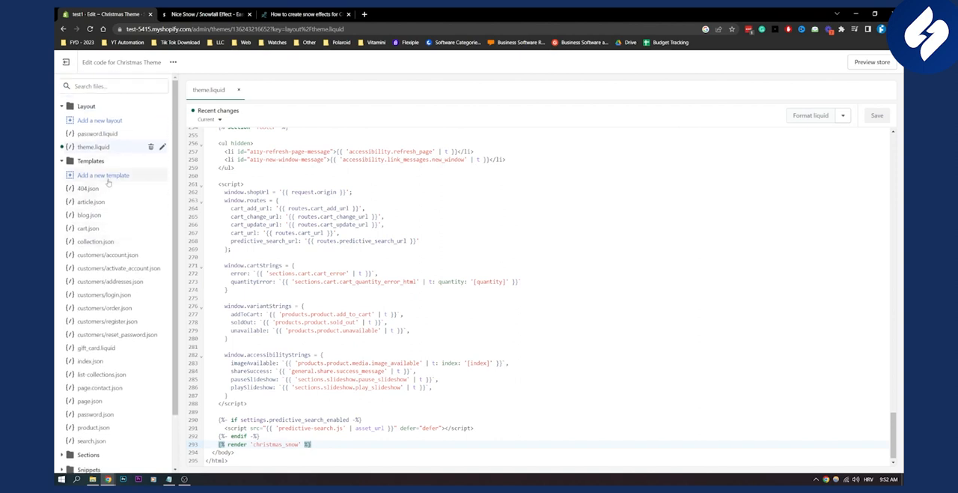
mouse_move(100, 120)
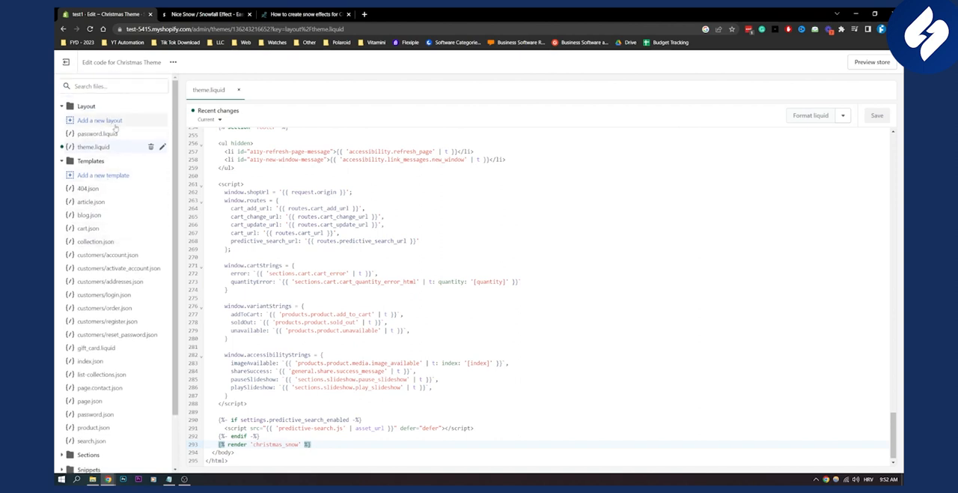
left_click(173, 62)
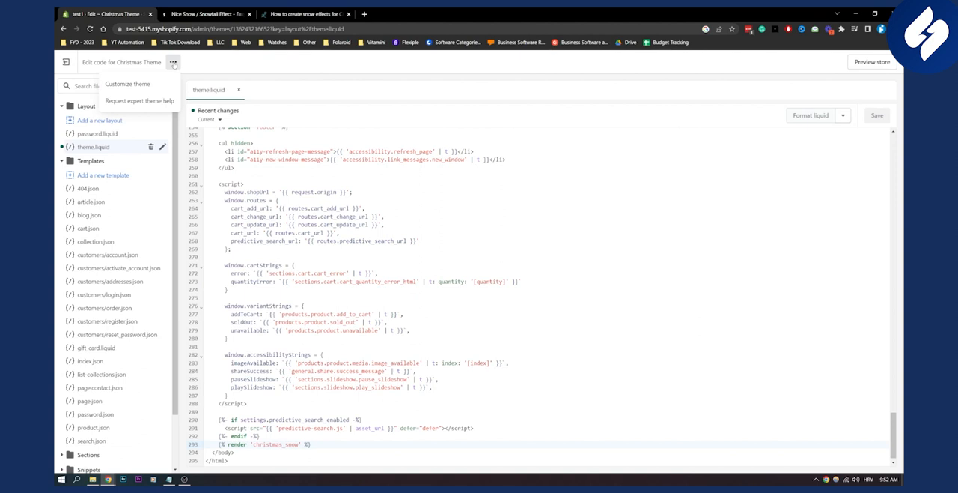
left_click(173, 63)
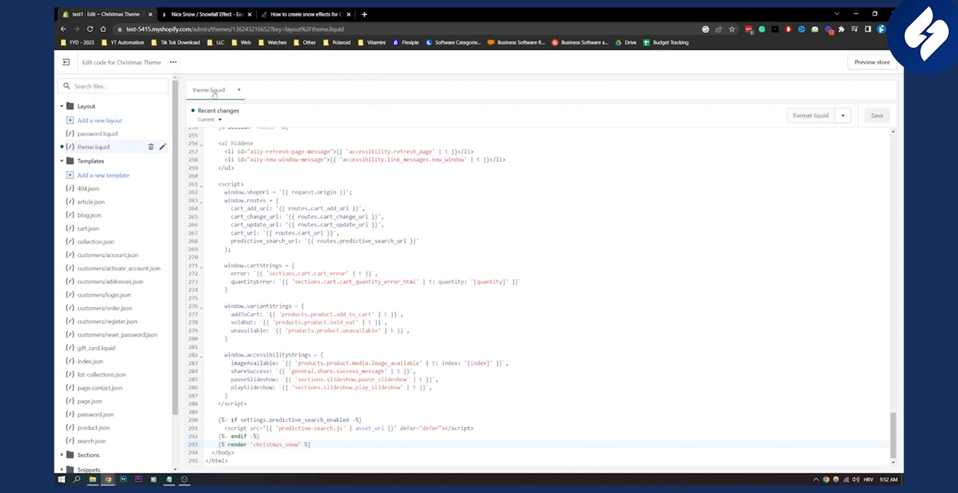
Scroll the forum tutorial to the snowflake code block, then return to the Shopify editor.
left_click(303, 13)
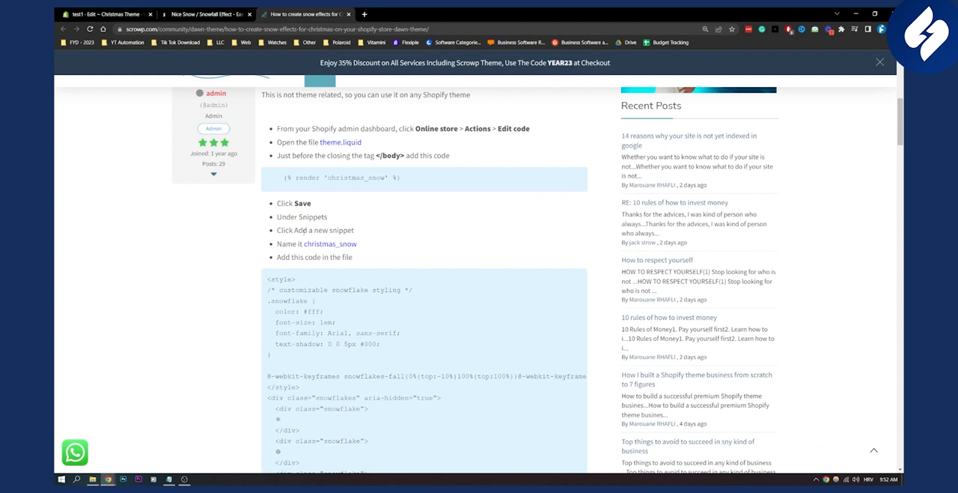
scroll("down", 3)
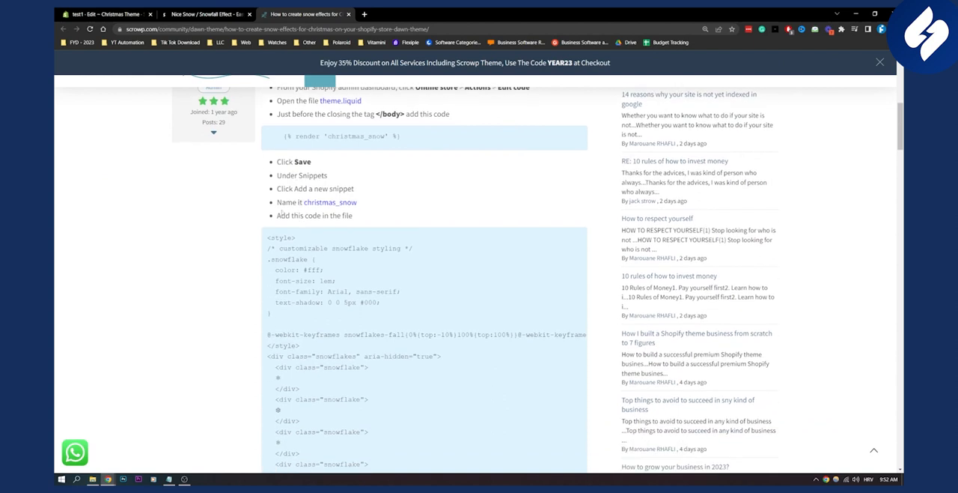
scroll("down", 3)
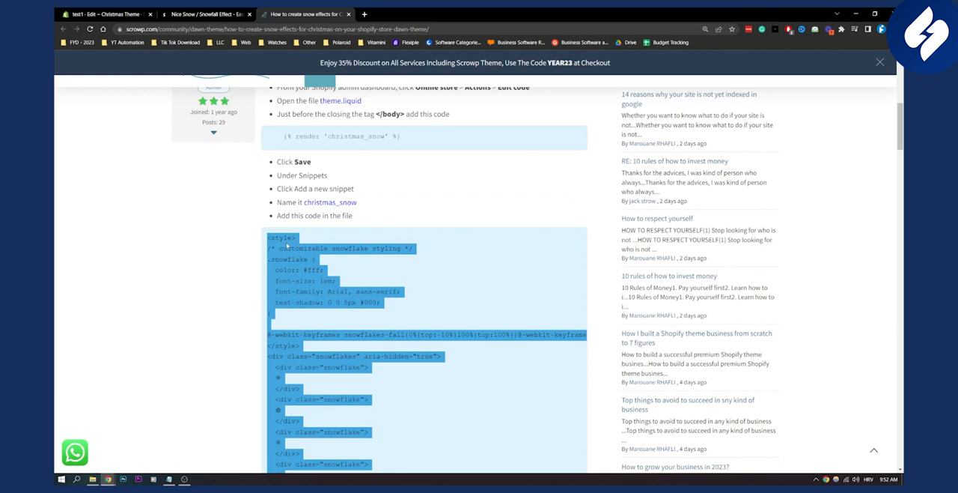
left_click(105, 15)
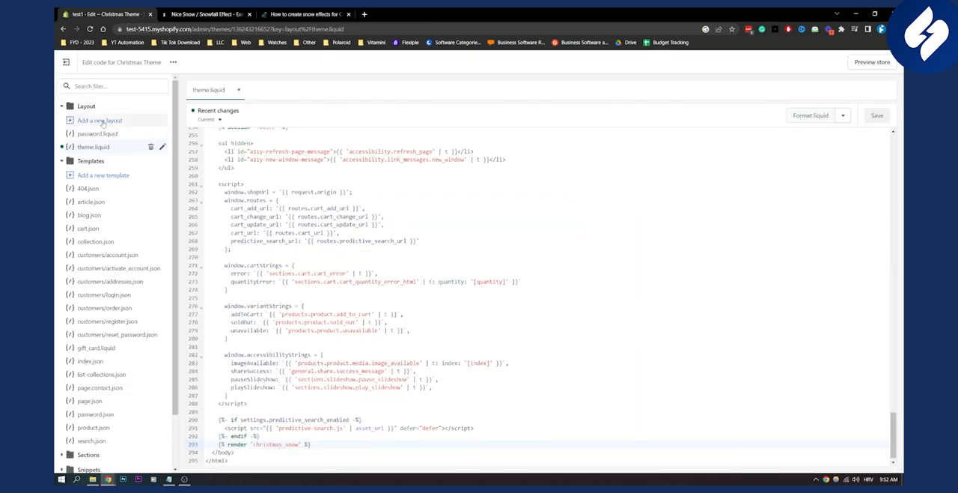
Begin adding a new layout file, then cancel it and dismiss the rename prompt.
left_click(99, 120)
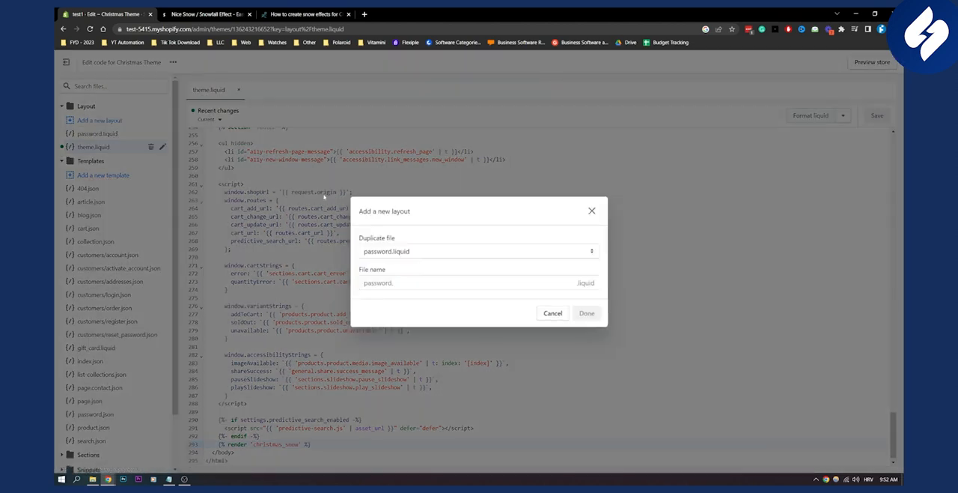
left_click(479, 251)
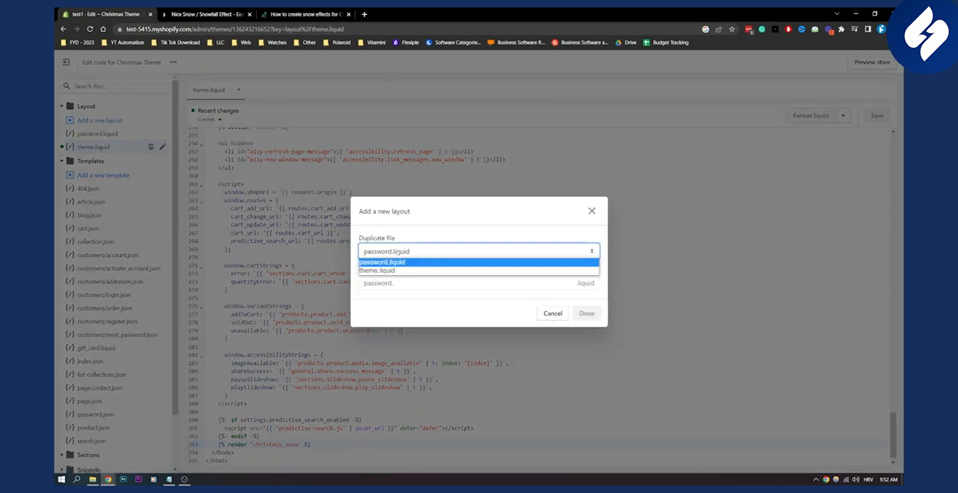
left_click(382, 261)
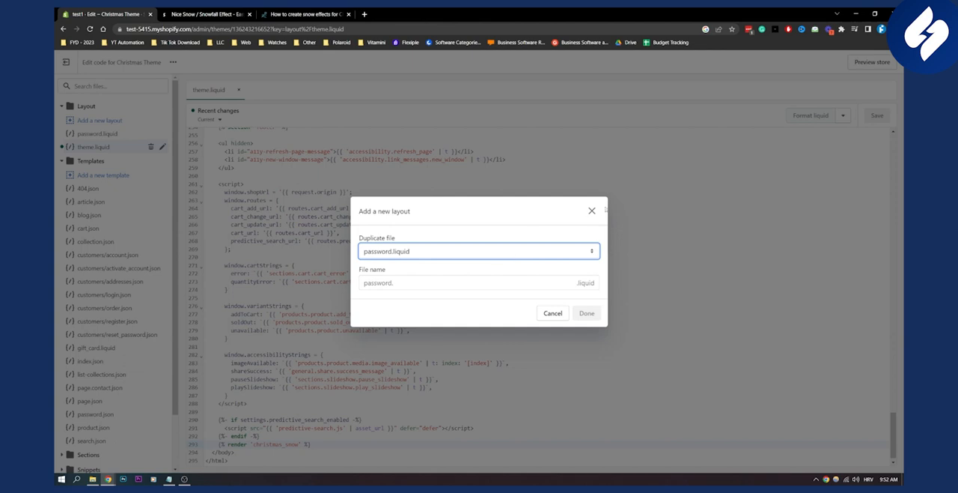
left_click(553, 313)
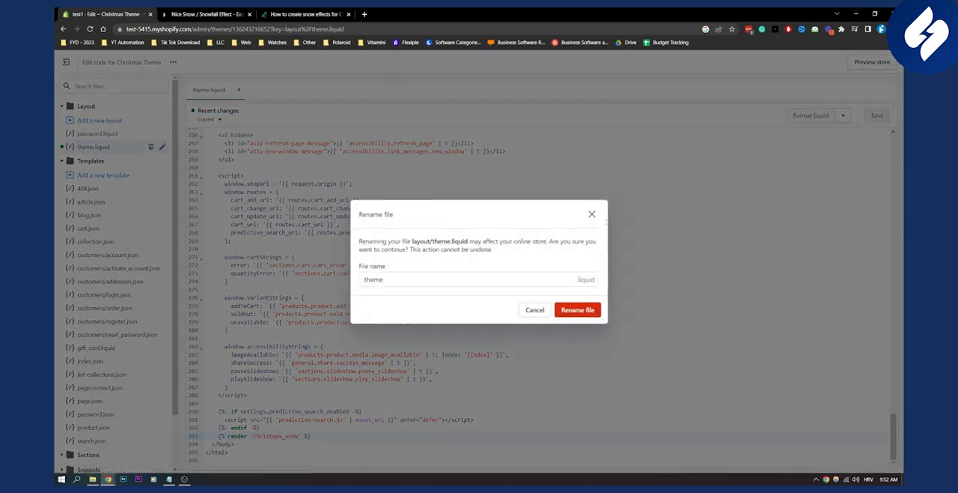
left_click(534, 310)
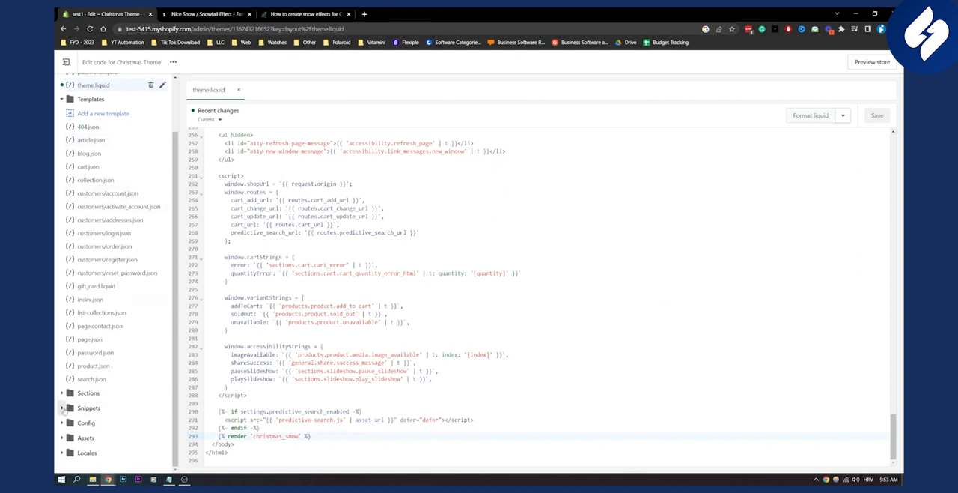
Create a new snippet named christmas_snow in the Snippets folder.
left_click(61, 409)
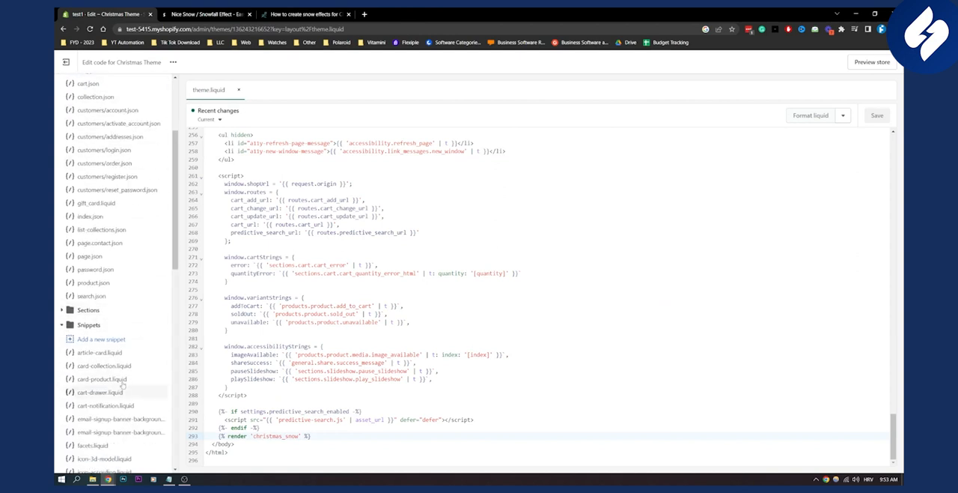
left_click(101, 339)
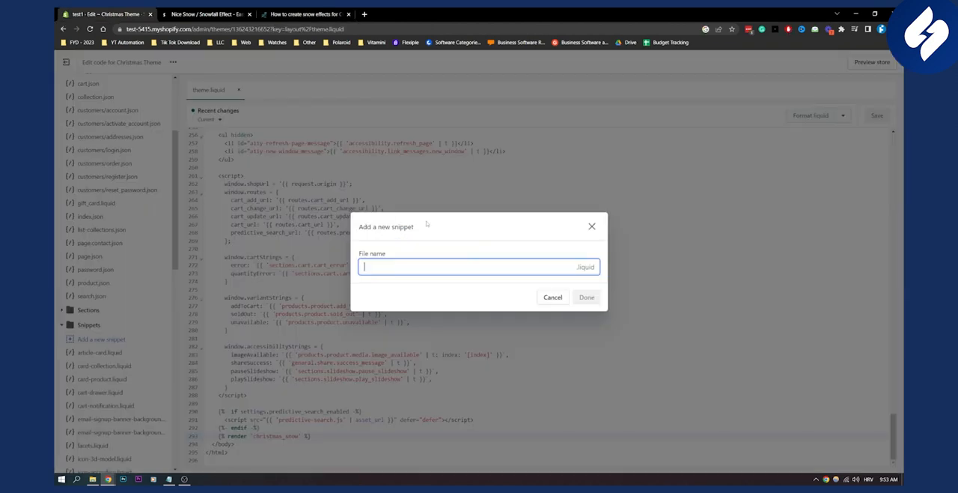
type("christmas_snow")
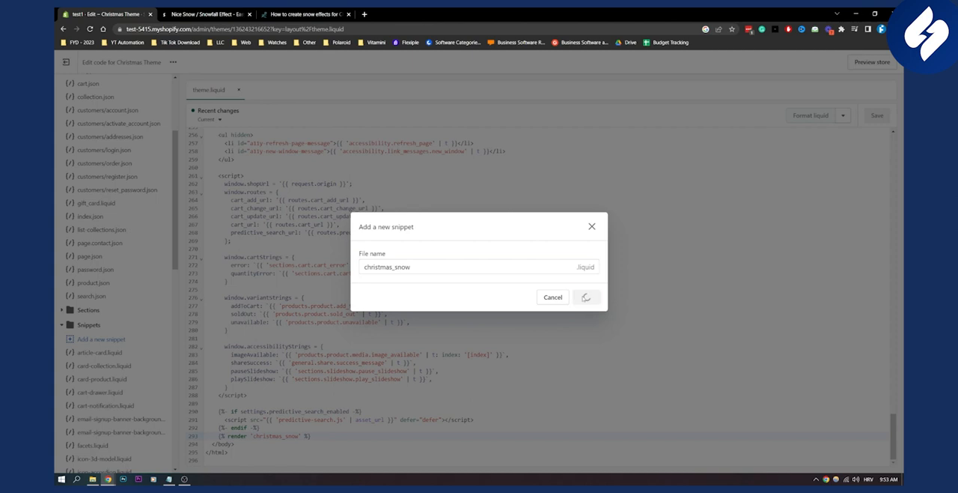
left_click(587, 297)
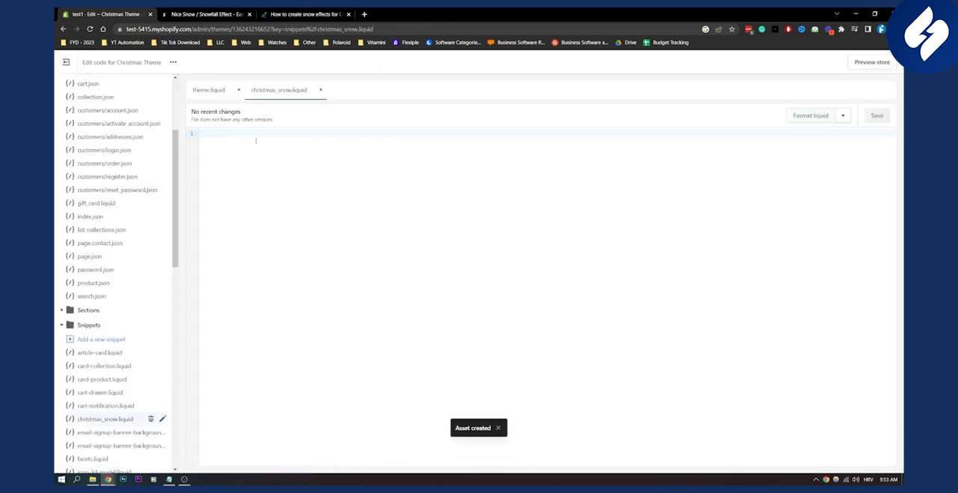
Check the tutorial's snowflake code again, then save the christmas_snow snippet.
left_click(304, 14)
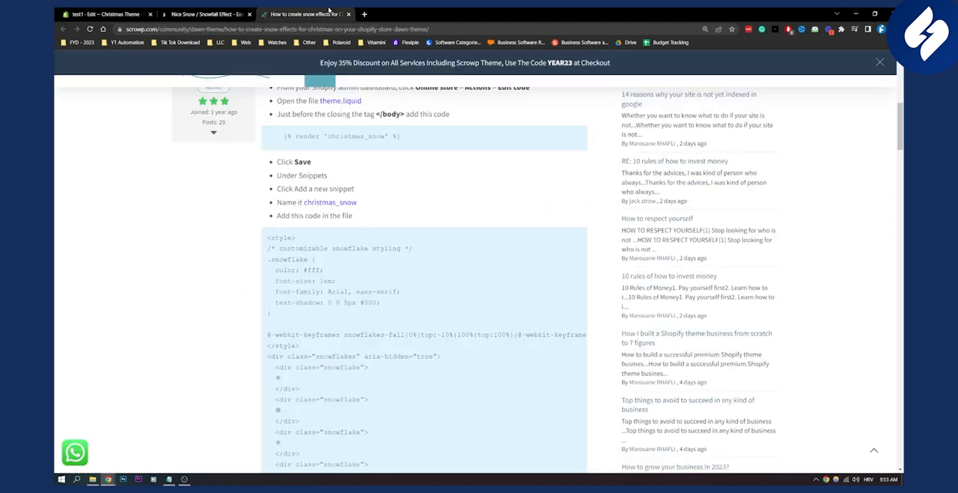
scroll("down", 3)
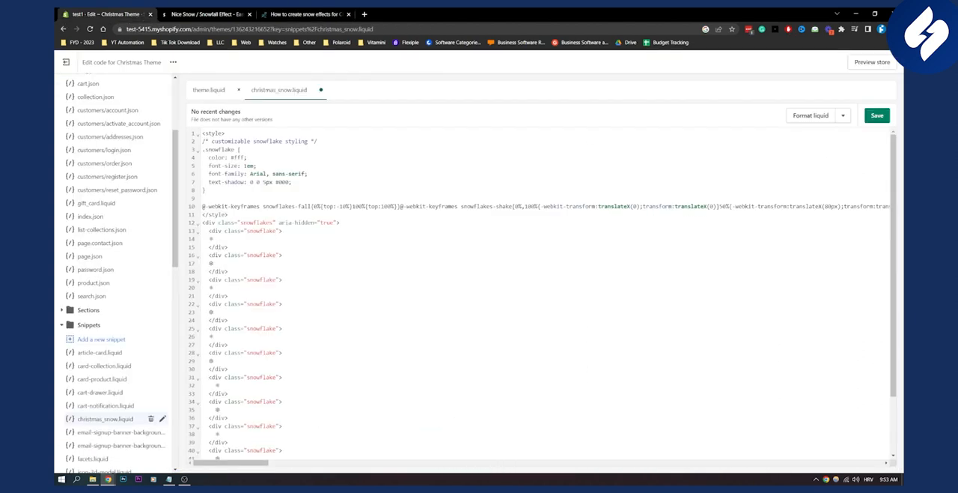
left_click(876, 115)
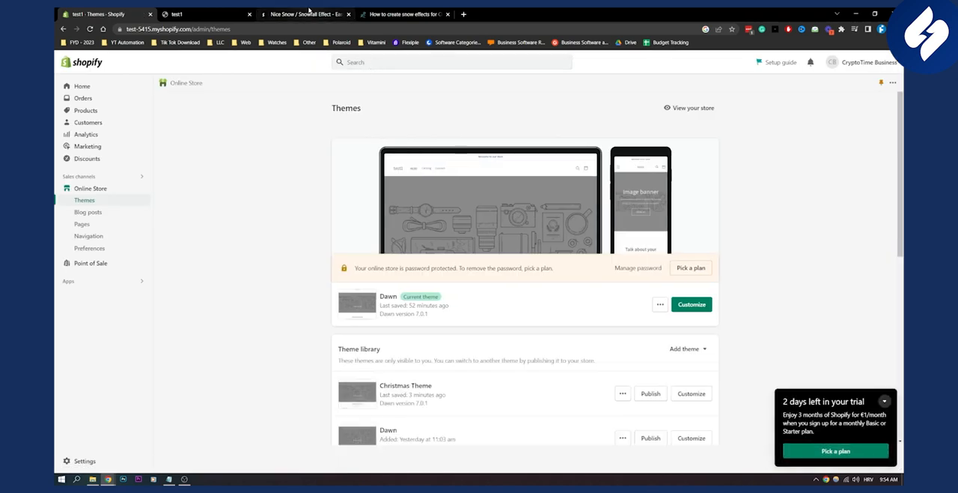
Search the Shopify App Store for 'nice snow' from the admin search bar.
type("nice snow")
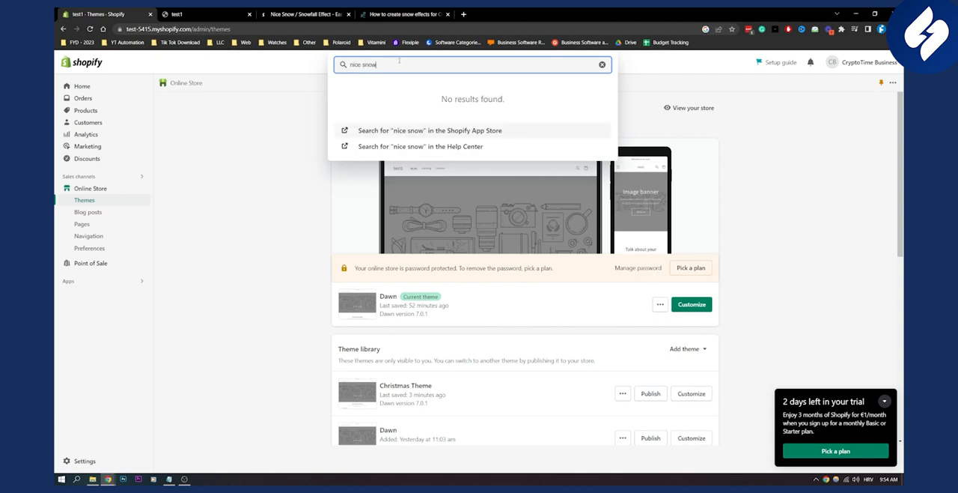
left_click(429, 130)
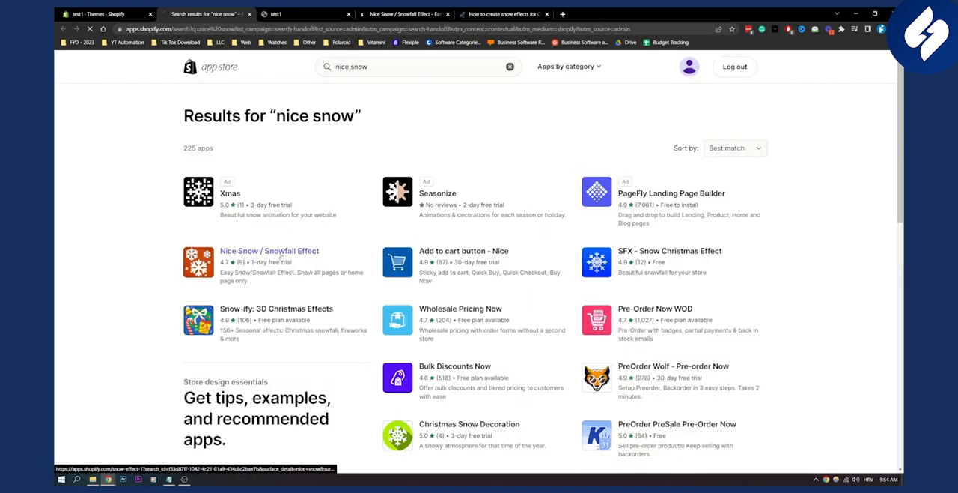
Open the Nice Snow / Snowfall Effect listing, view its Christmas preview image, and read the description.
left_click(269, 251)
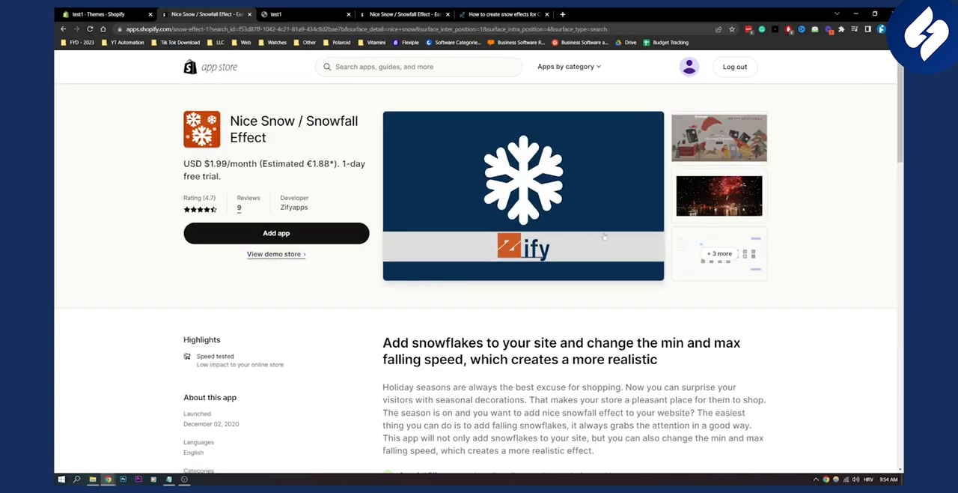
left_click(524, 195)
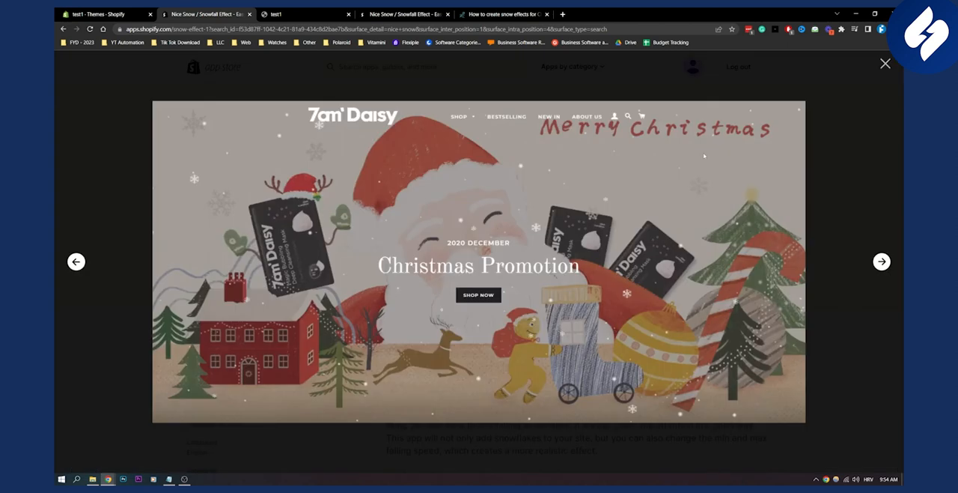
left_click(886, 63)
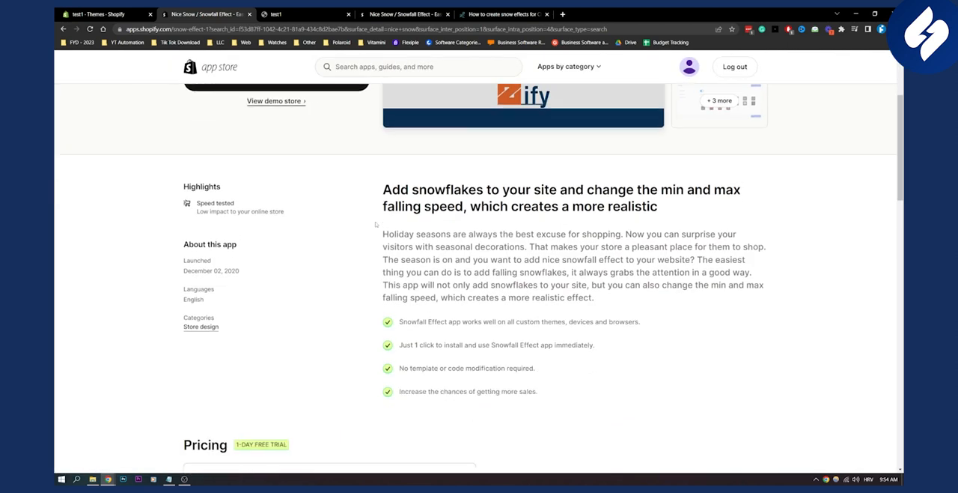
scroll("down", 3)
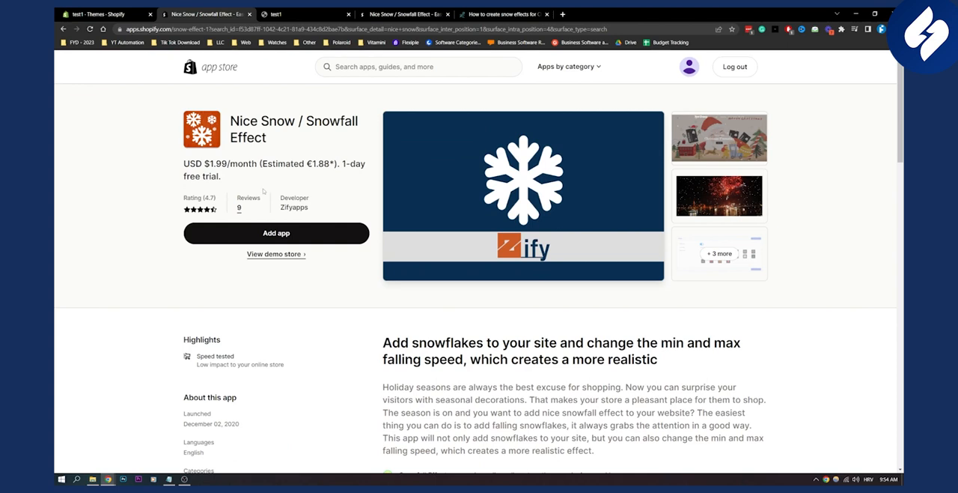
mouse_move(263, 191)
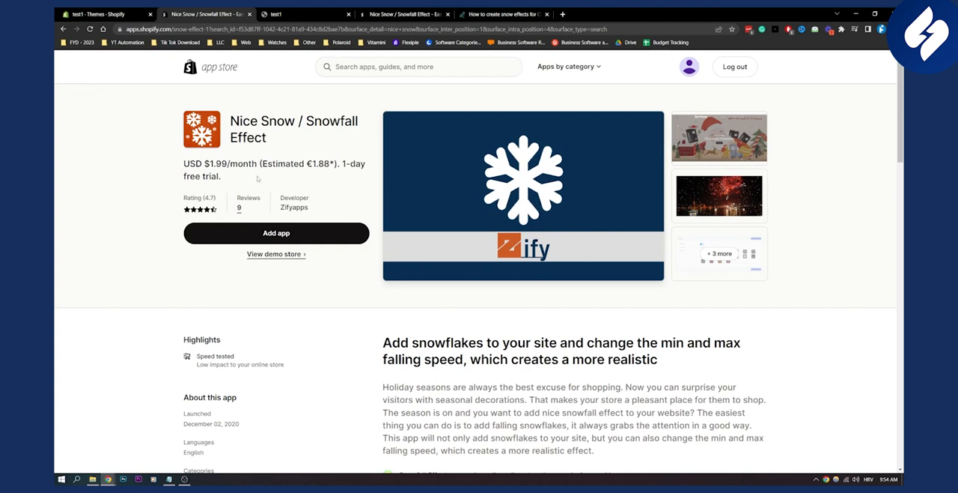